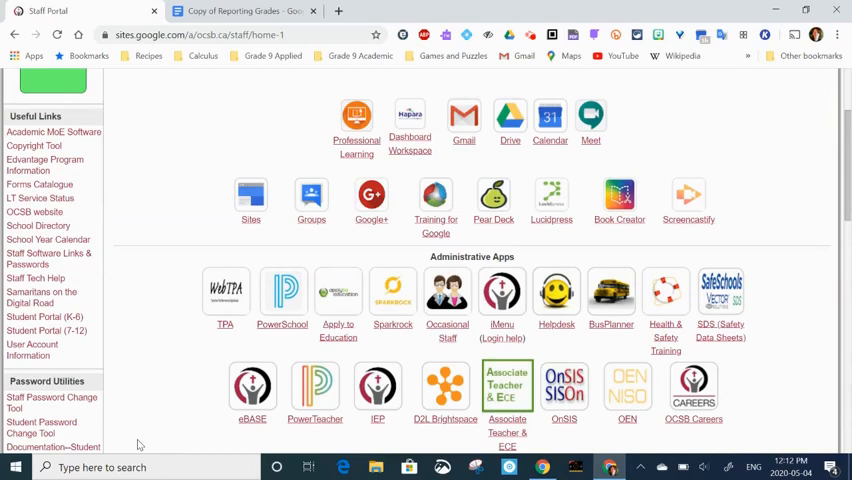
mouse_move(338, 14)
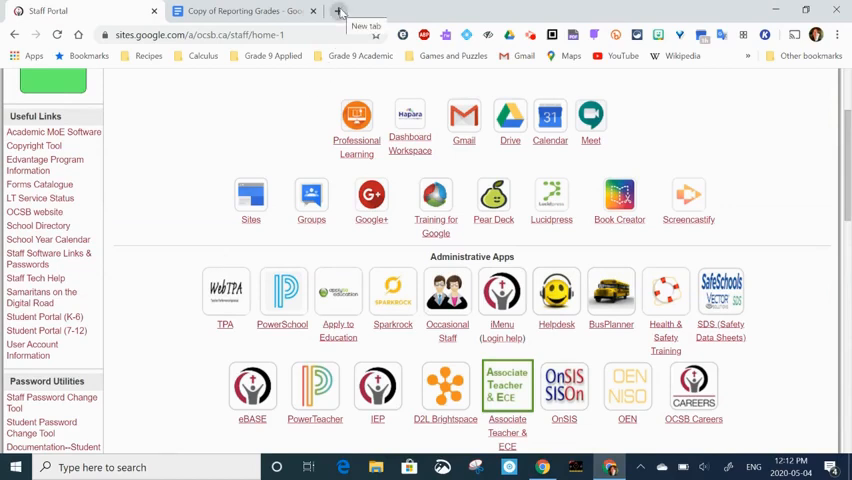
Create a blank spreadsheet in a new Chrome tab via sheets.new
text(sheets.new)
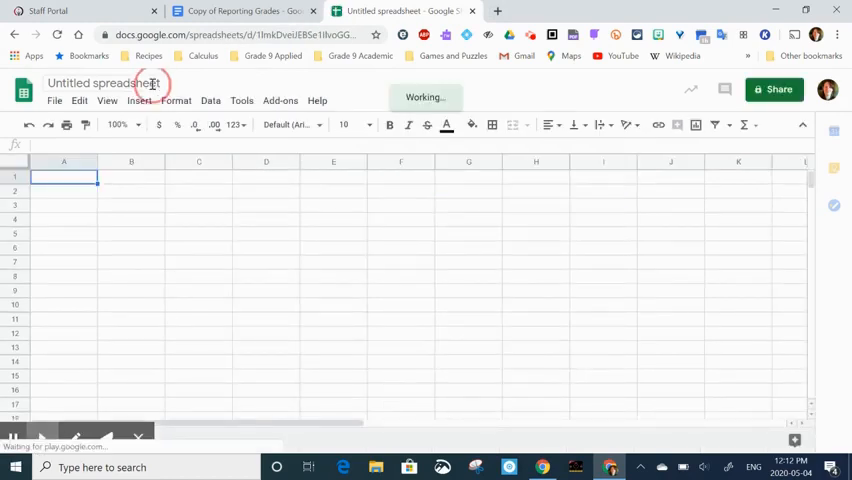
Rename the untitled spreadsheet to 'Student Report_Period 2'
click(103, 83)
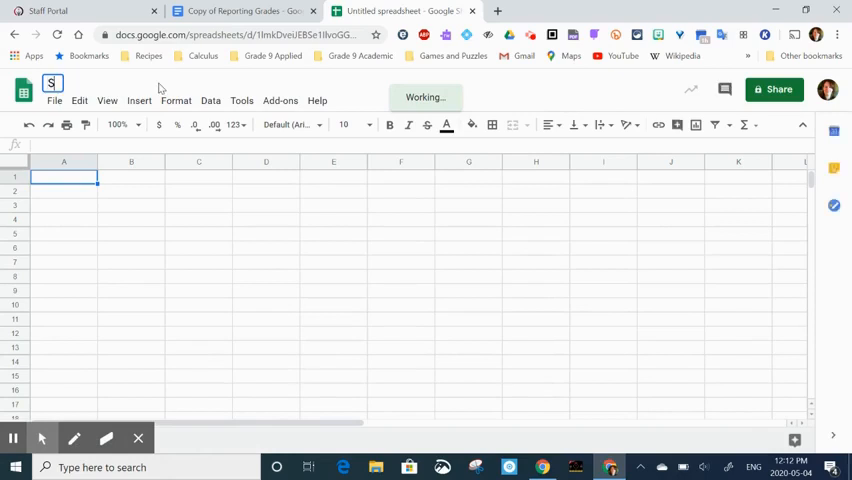
text(Student Rep)
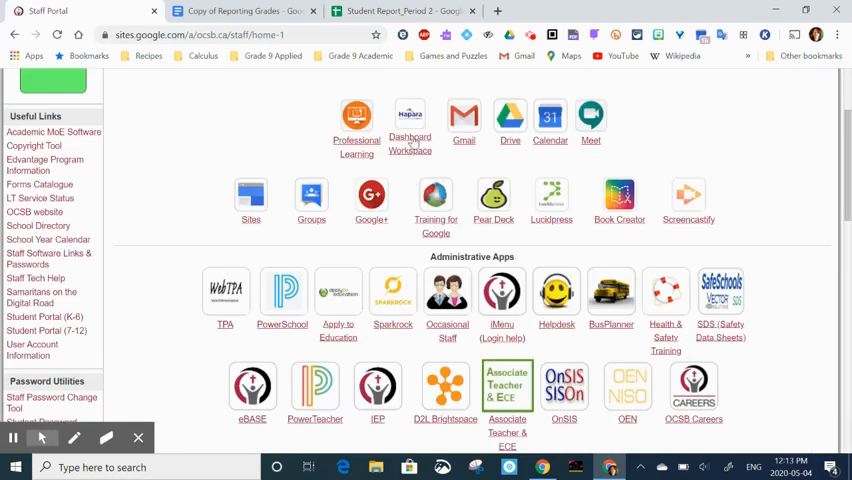
Open Hapara Dashboard Workspace and enter the CEC-Training6-1920 class
click(409, 115)
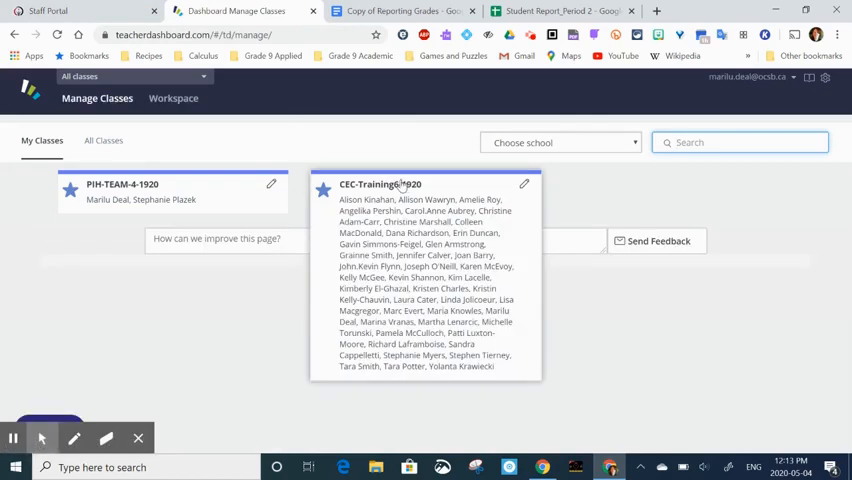
click(380, 184)
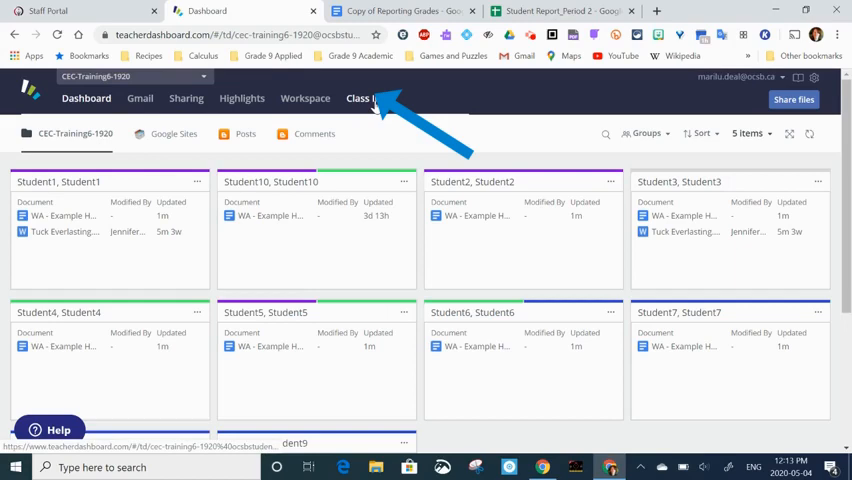
Open Class Info and scroll down to the ten learners' emails
click(367, 98)
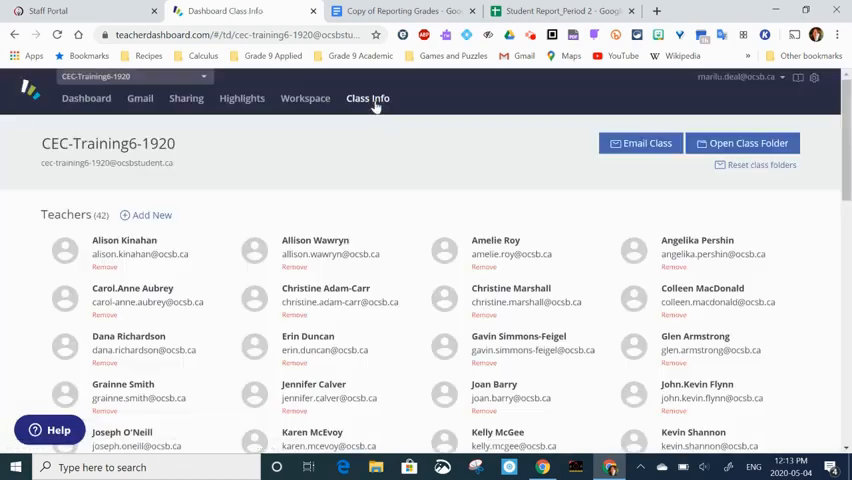
scroll(down, 3)
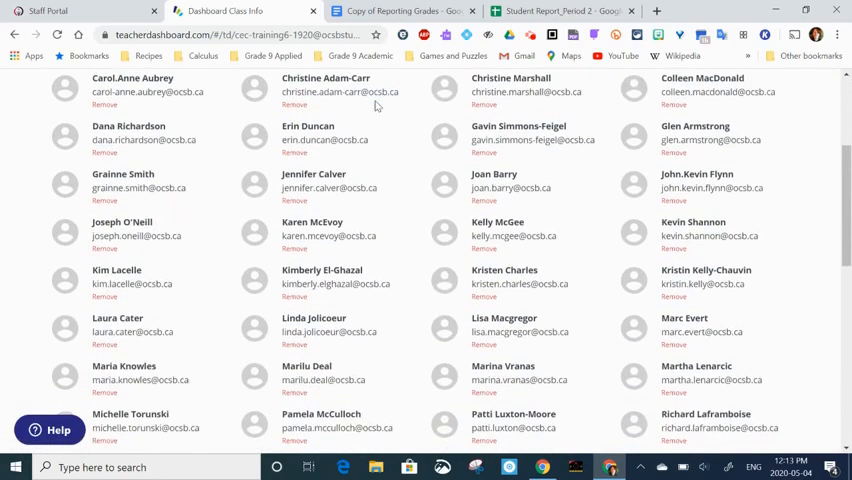
scroll(down, 3)
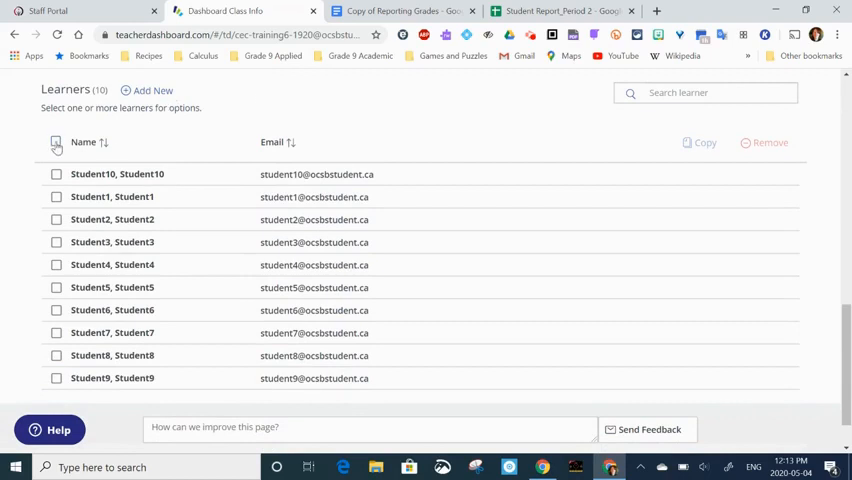
Copy all ten learners' names and emails as CSV, then return to the spreadsheet
click(56, 142)
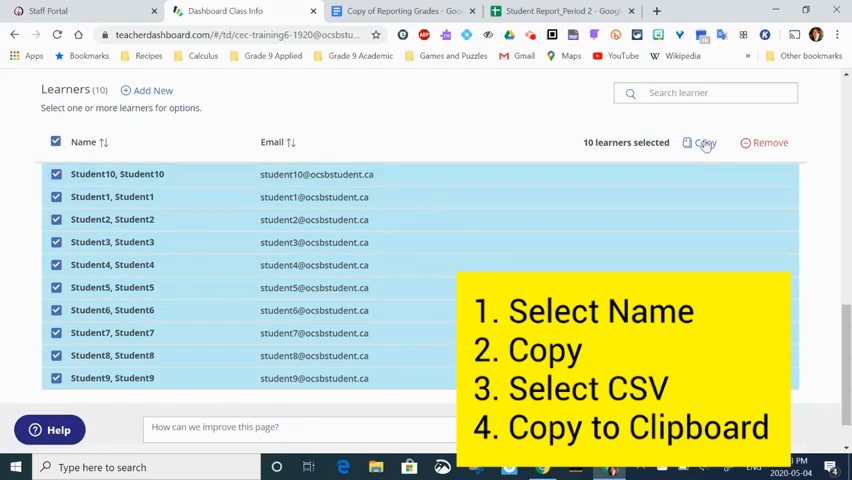
click(703, 142)
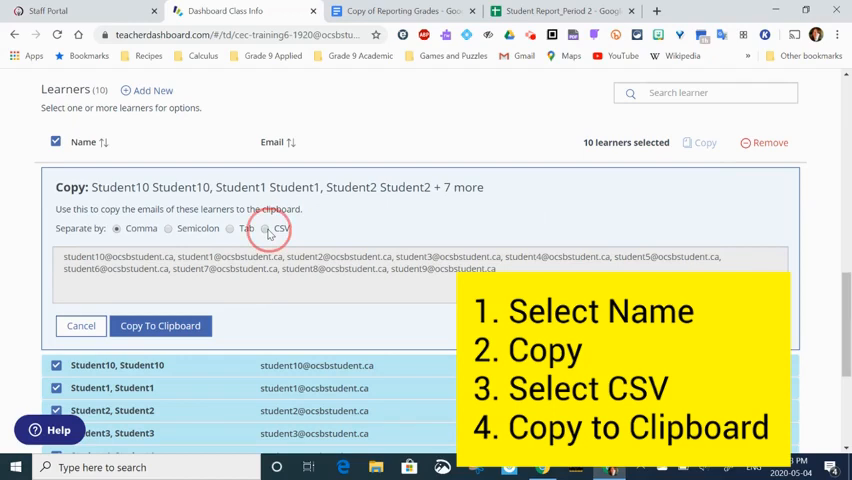
click(265, 228)
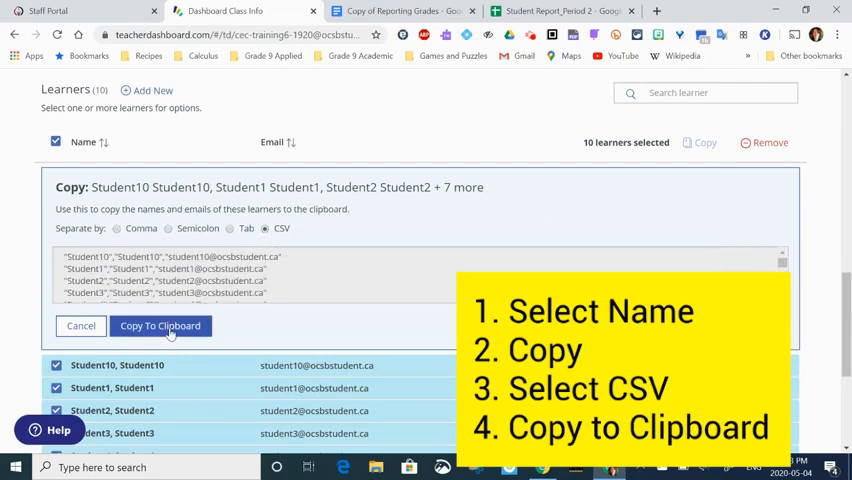
click(160, 325)
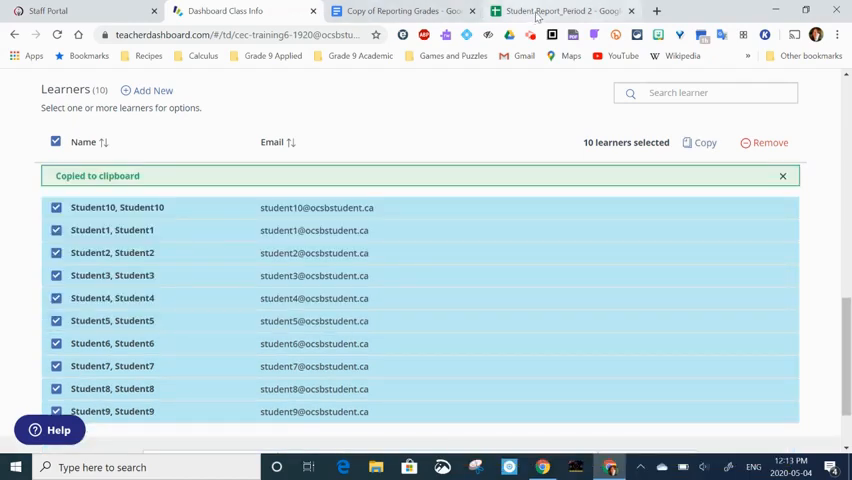
click(560, 11)
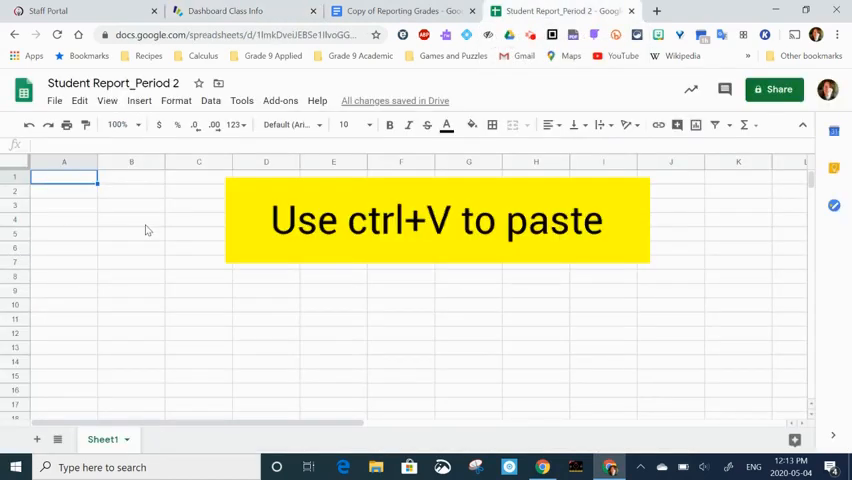
Paste the learner CSV, split it into first name, last name and email columns, and select row 1
key(ctrl+v)
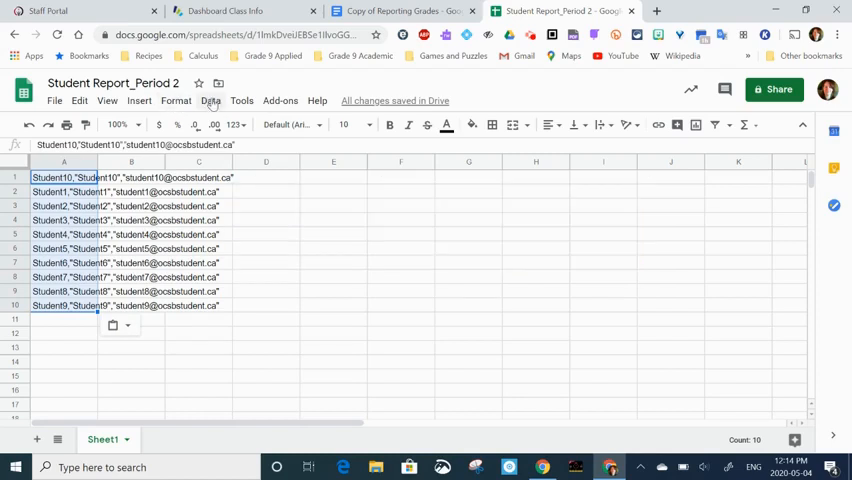
click(211, 100)
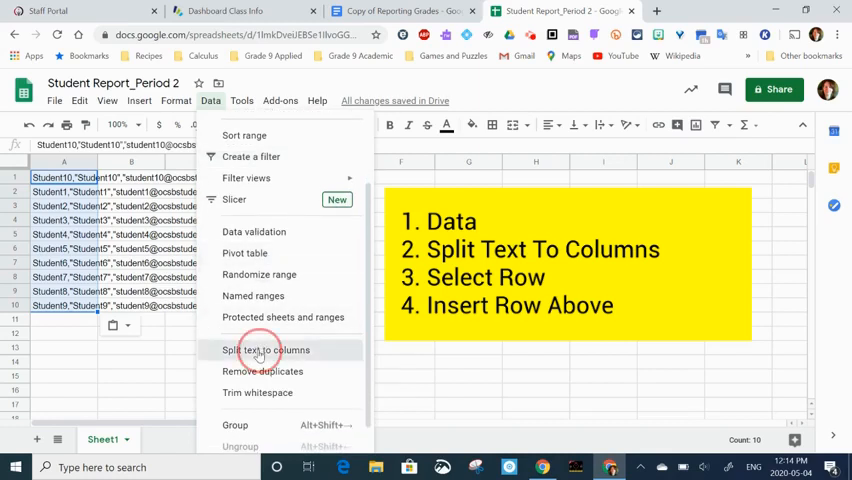
click(266, 349)
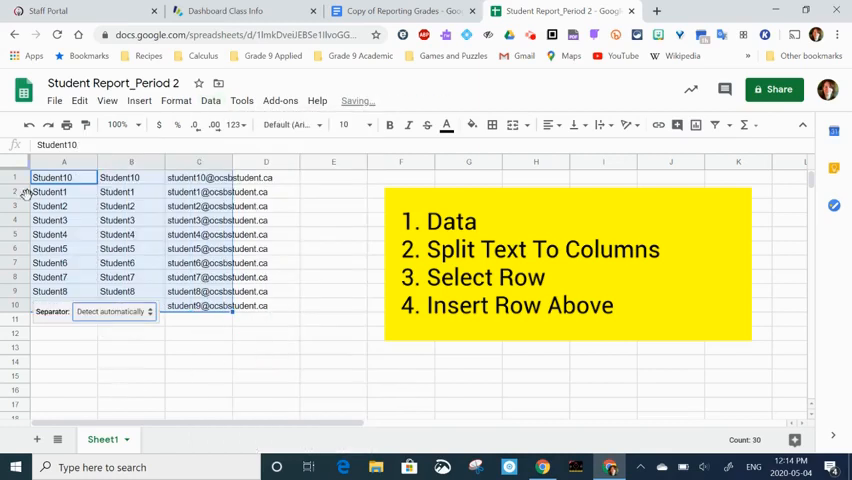
click(15, 177)
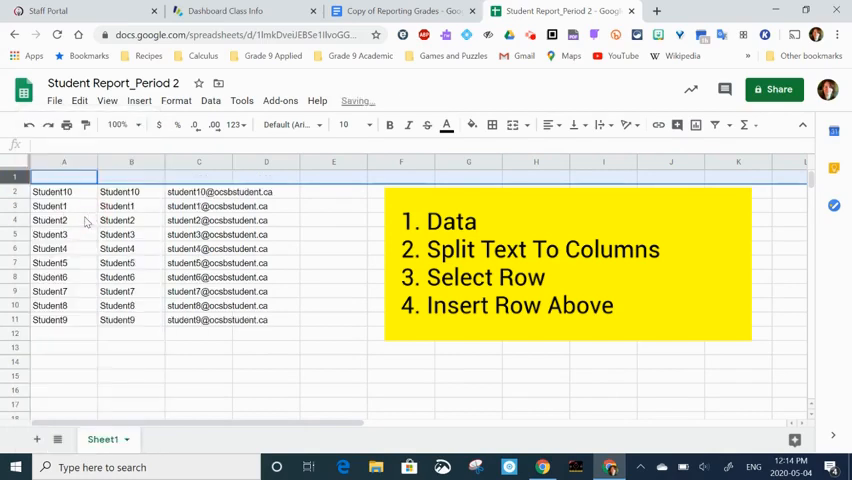
Enter the headers First Name, Last Name and Email in A1:C1
text(First Name)
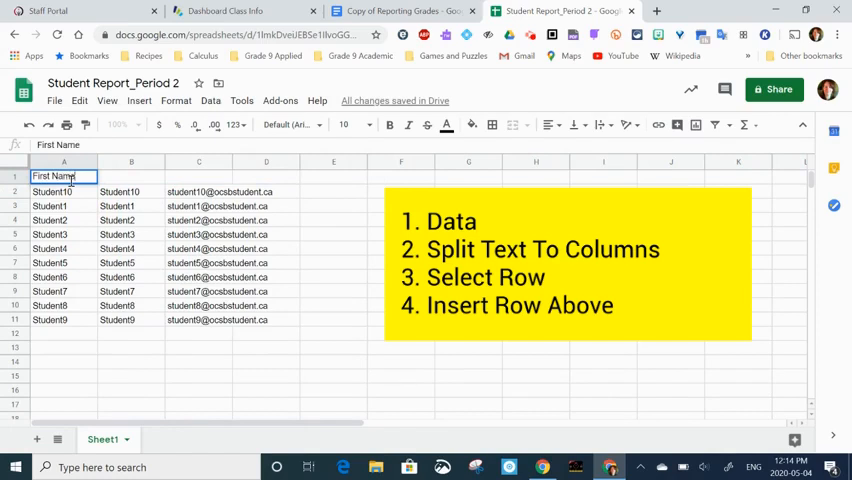
text(Last Name)
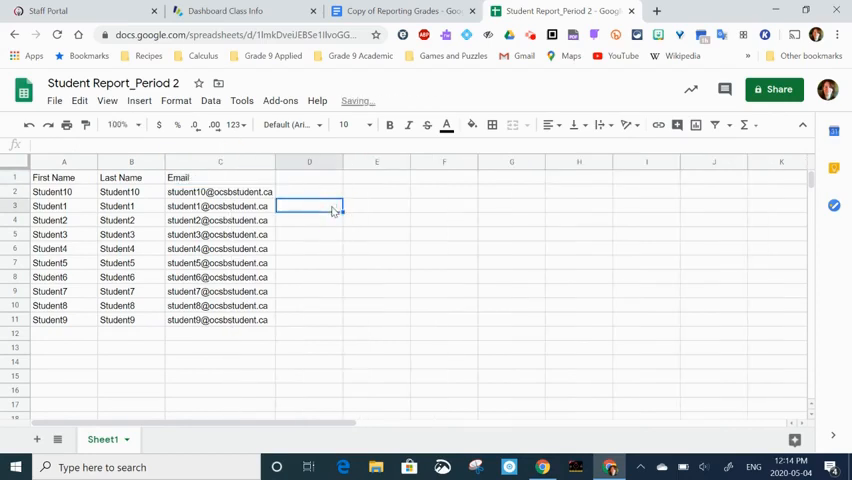
mouse_move(285, 235)
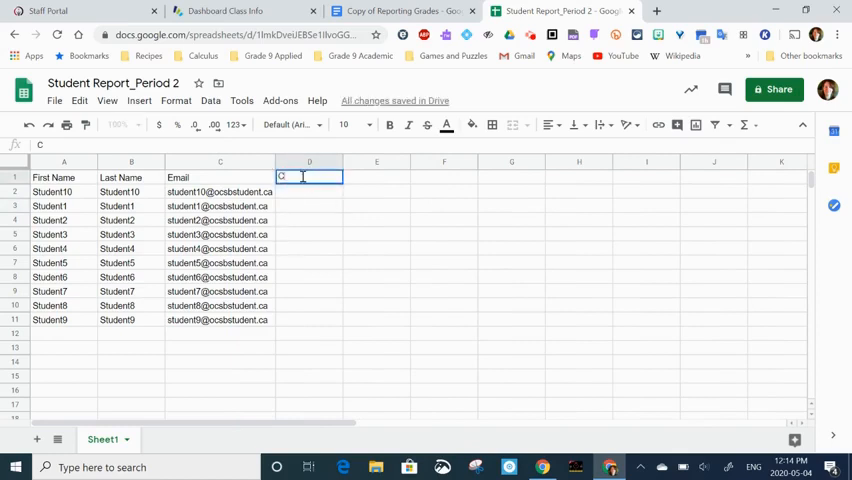
Add Course and Grade headers and fill MCV4U down D2:D11
text(Course)
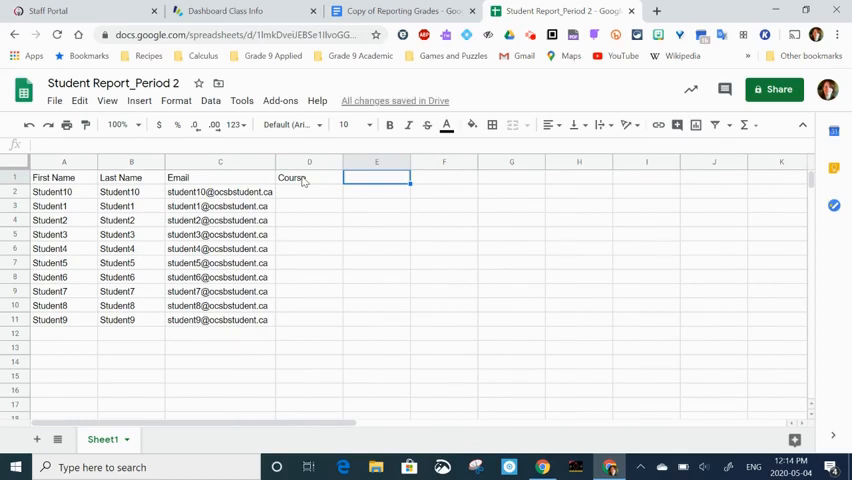
text(Grade)
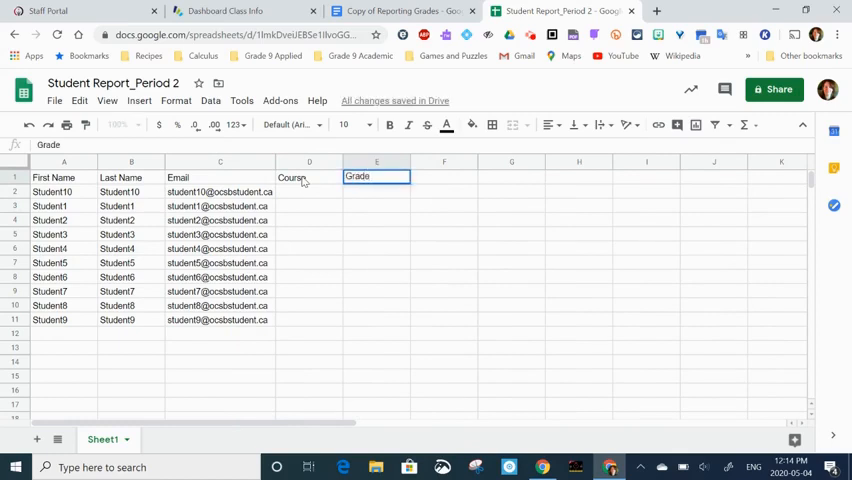
click(309, 191)
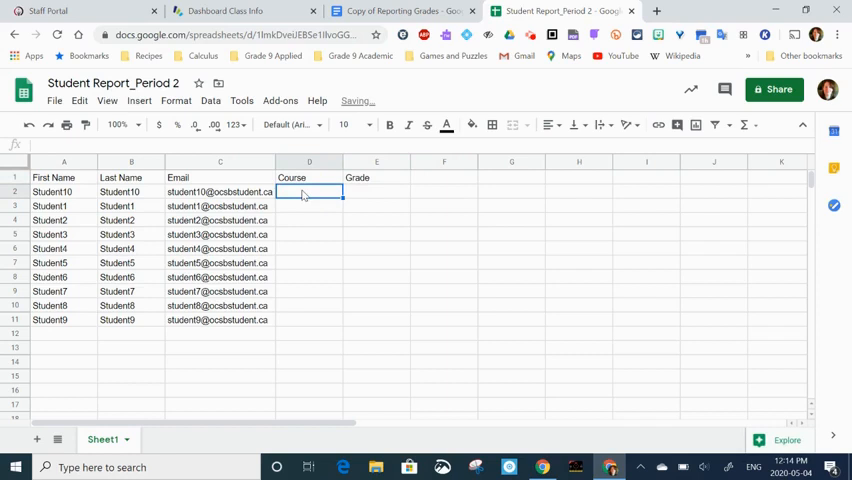
text(MCV4U)
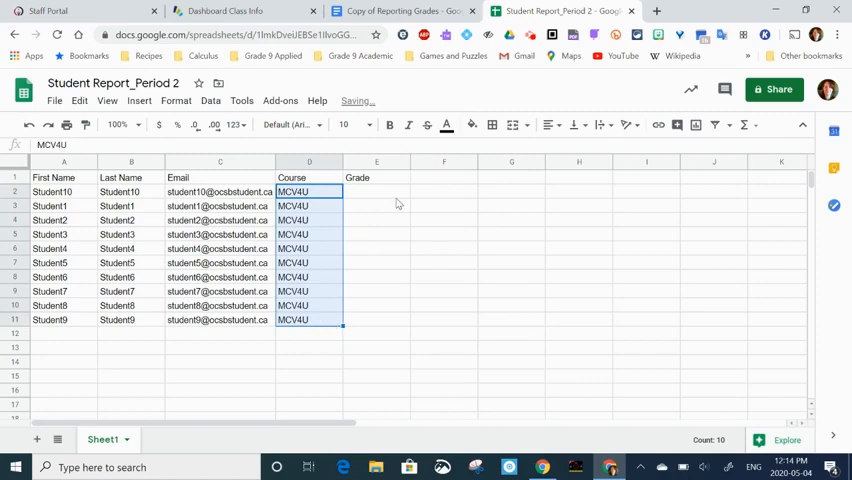
click(376, 191)
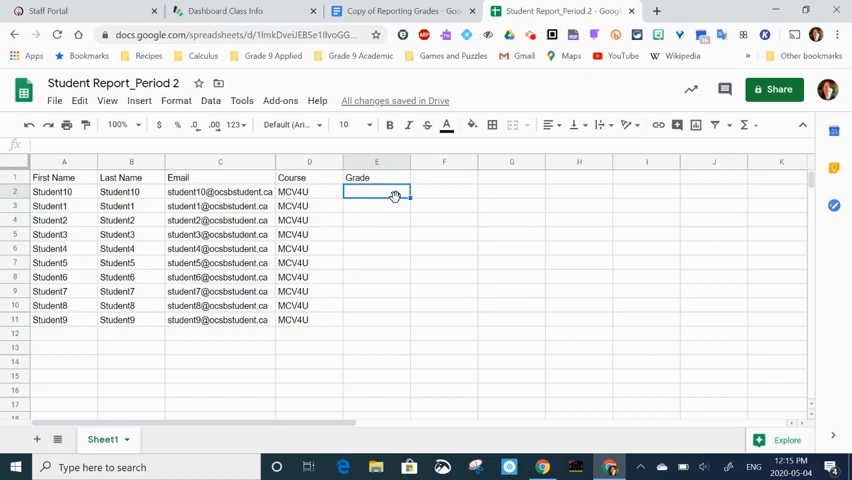
Fill E2:E11 with each student's grade, starting 30, 56
text(30)
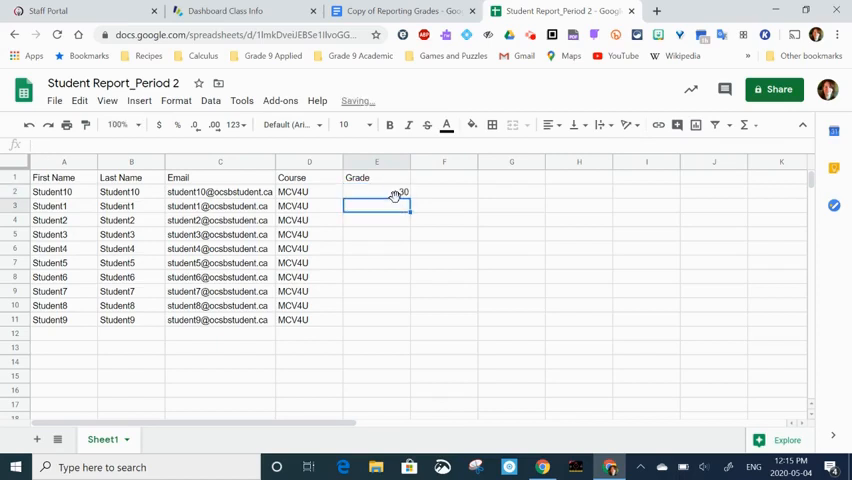
text(56)
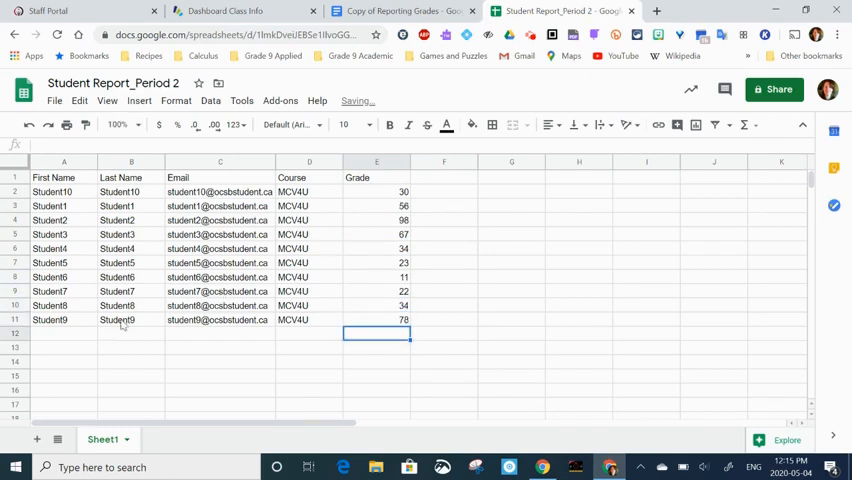
click(63, 333)
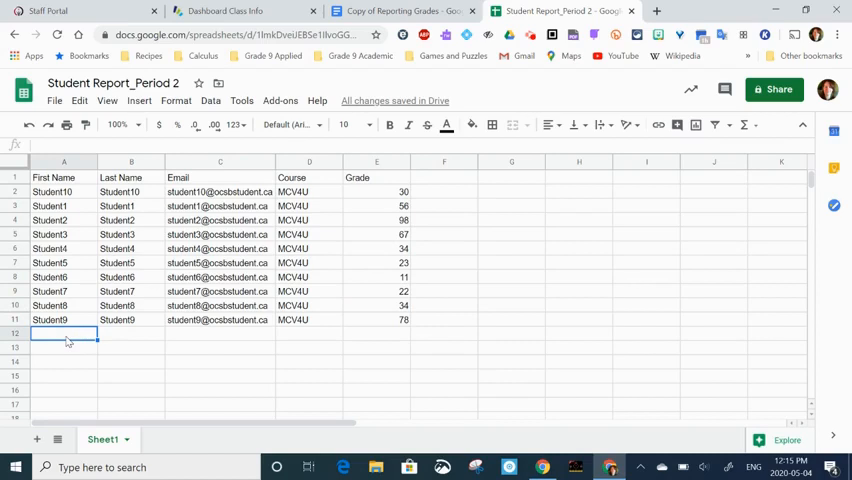
Add a test row for Marilu with her email, course MCV4U and grade 98
text(Marilu)
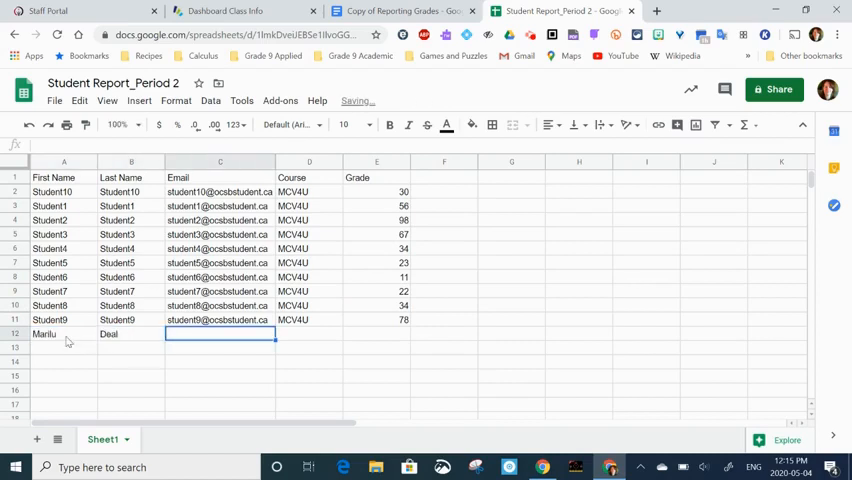
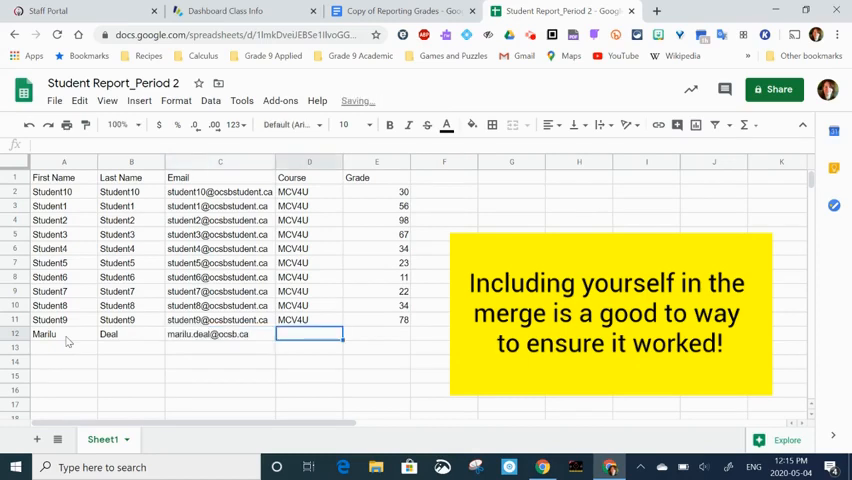
text(MCV4U)
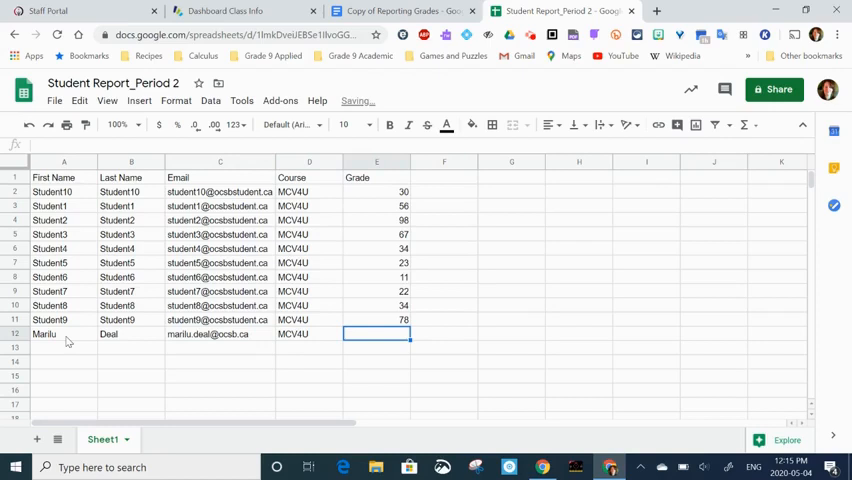
text(98)
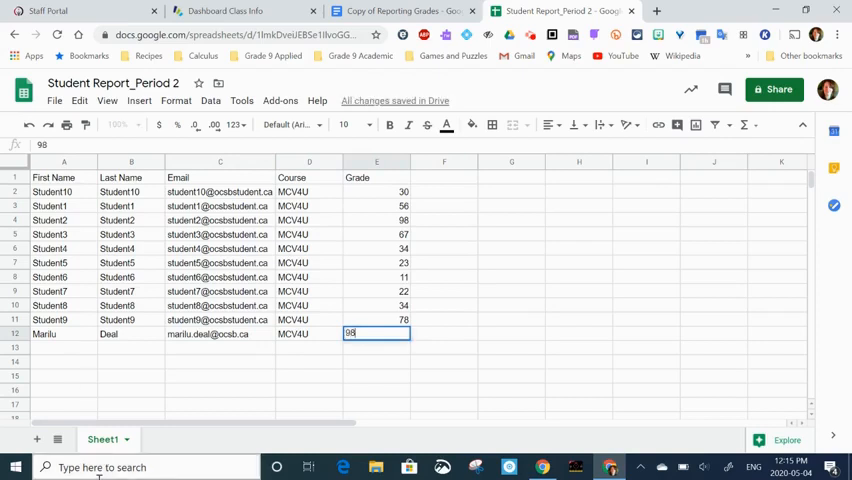
key(enter)
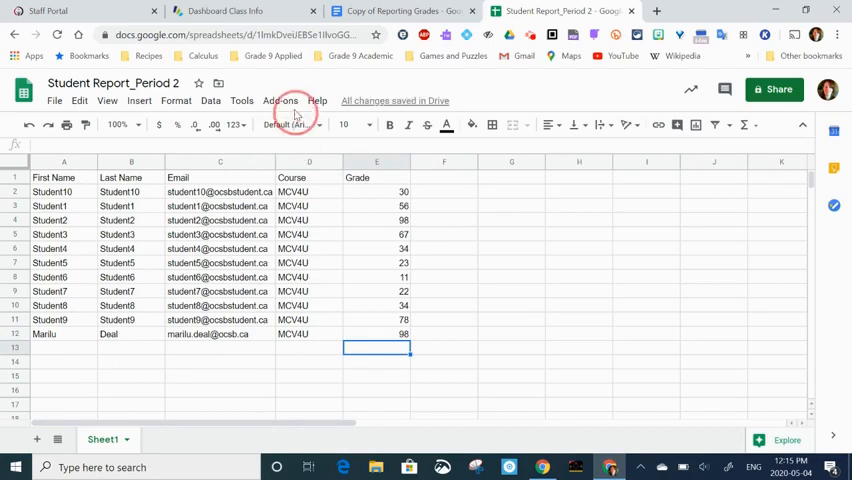
click(280, 100)
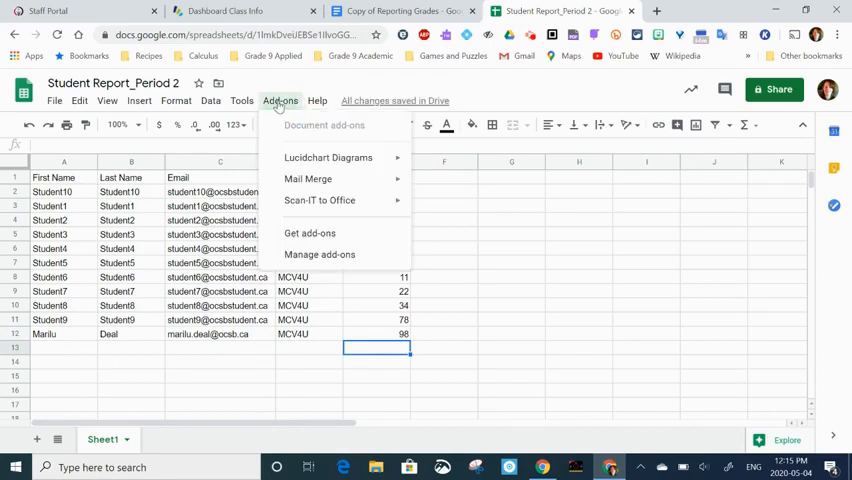
mouse_move(310, 233)
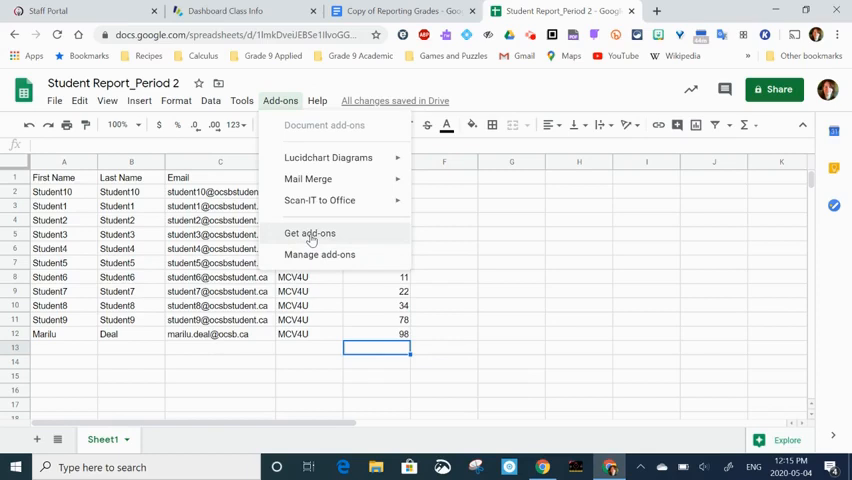
click(309, 233)
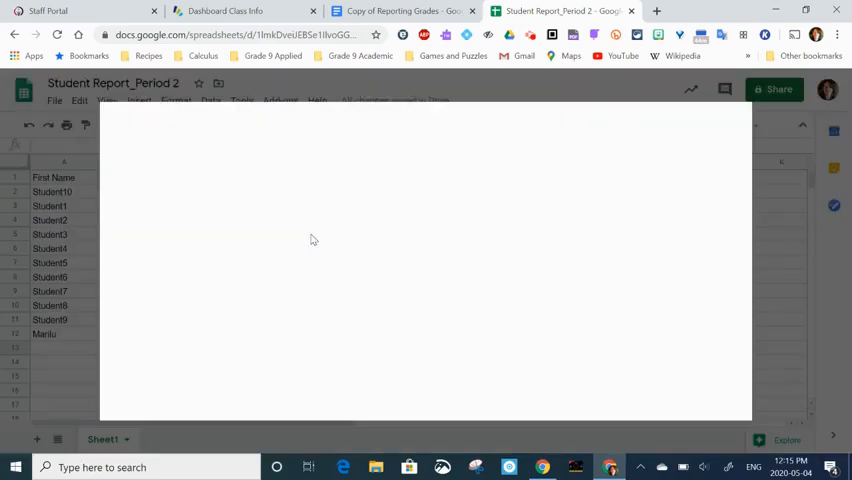
click(279, 101)
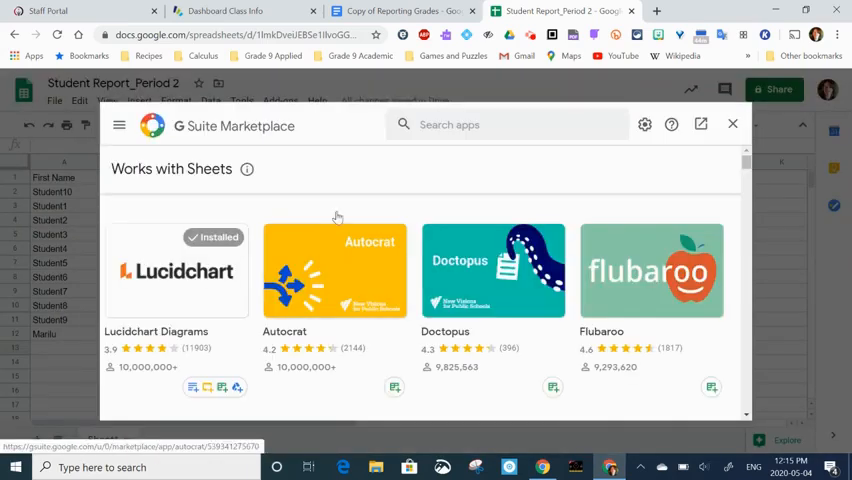
text(mail merge)
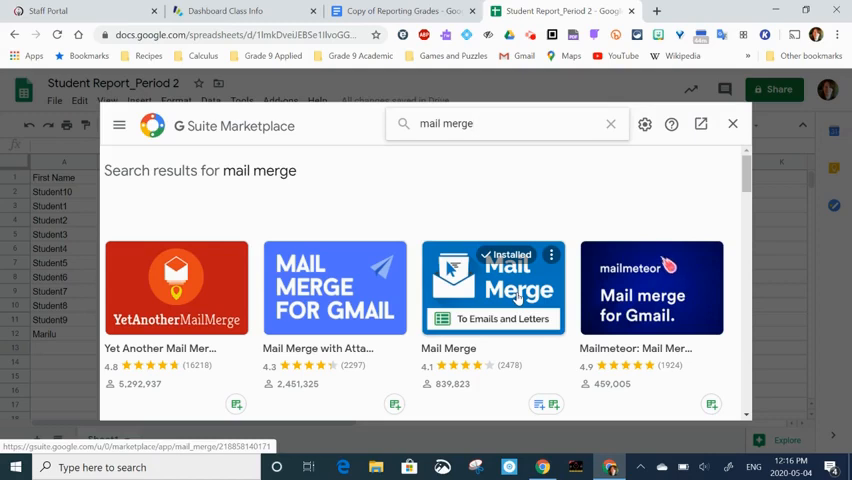
mouse_move(733, 124)
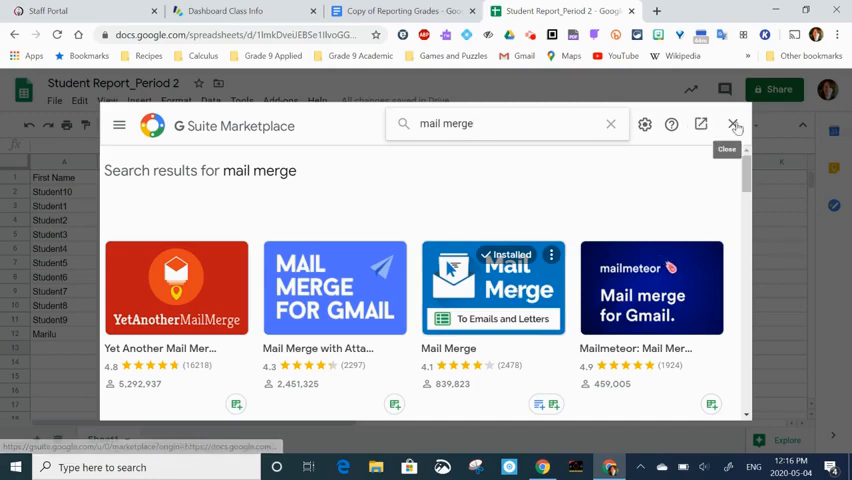
click(735, 124)
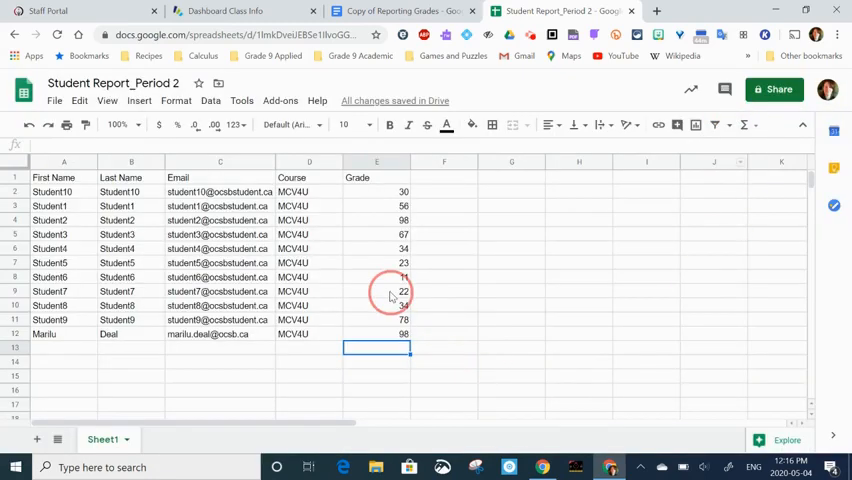
Launch Mail Merge using Sheet1, the Email column and subject 'Student Report_Period 2'
click(280, 100)
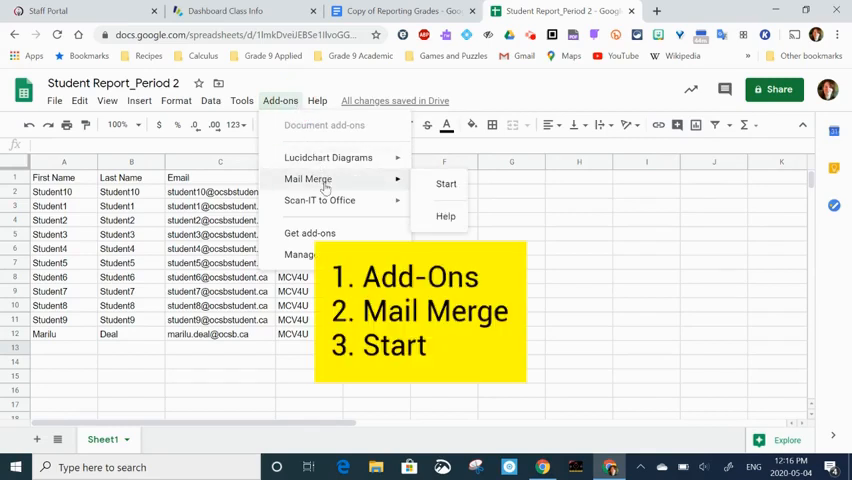
click(446, 184)
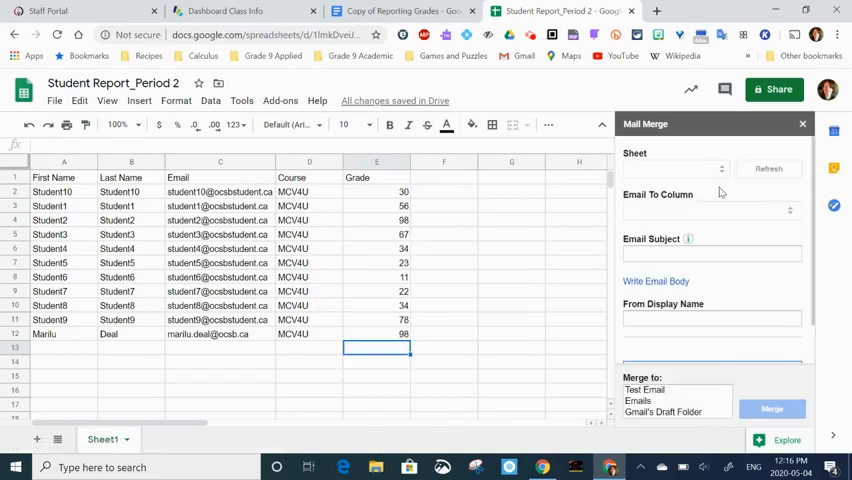
mouse_move(283, 373)
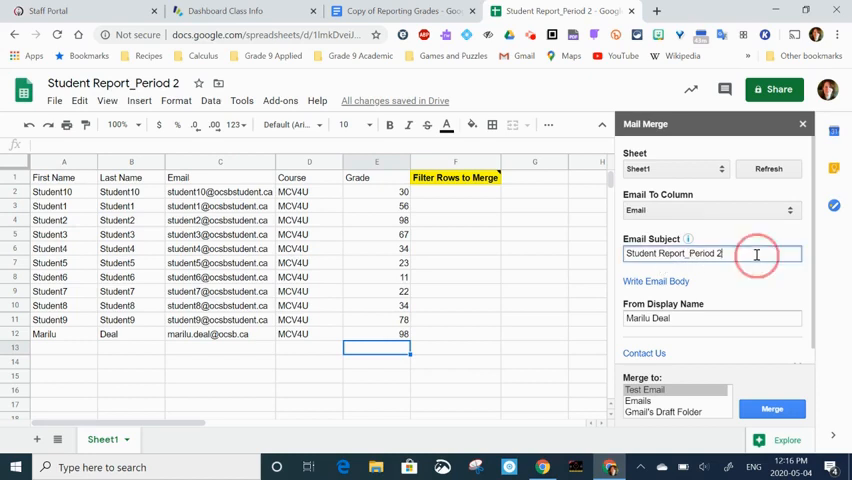
mouse_move(670, 295)
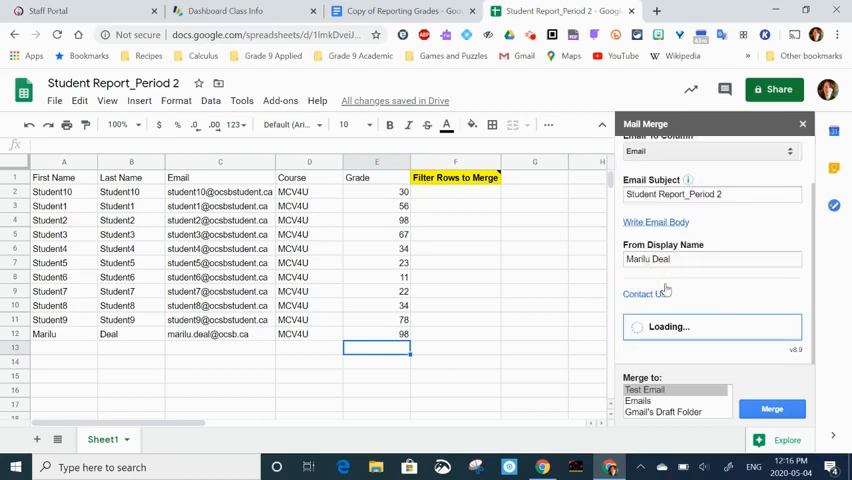
click(656, 222)
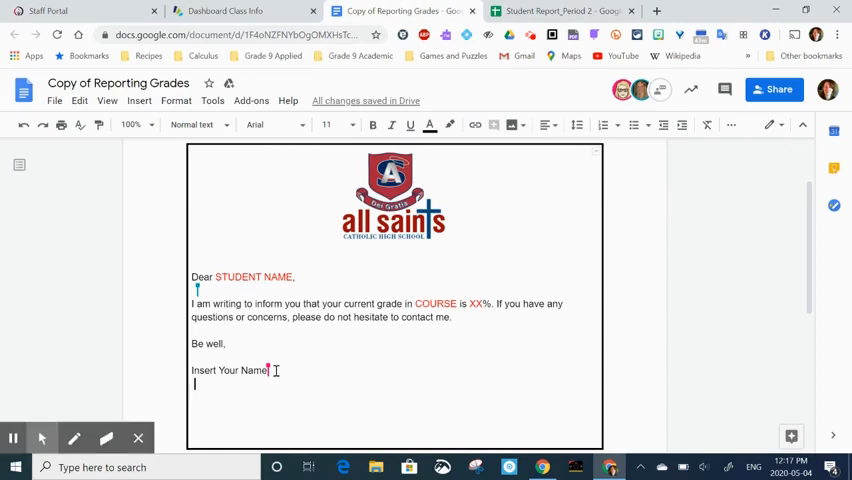
Select the entire Copy of Reporting Grades letter for copying
key(ctrl+a)
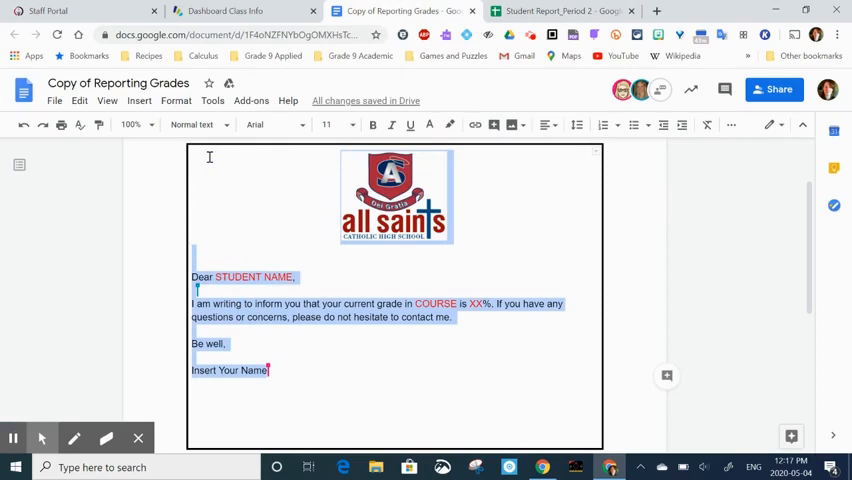
click(563, 11)
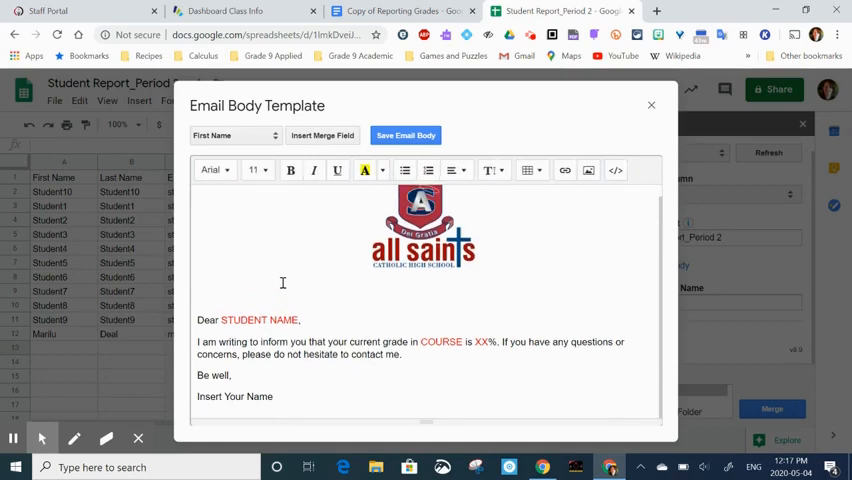
Replace the STUDENT NAME and COURSE placeholders with merge fields, inserting the Course field
double_click(245, 319)
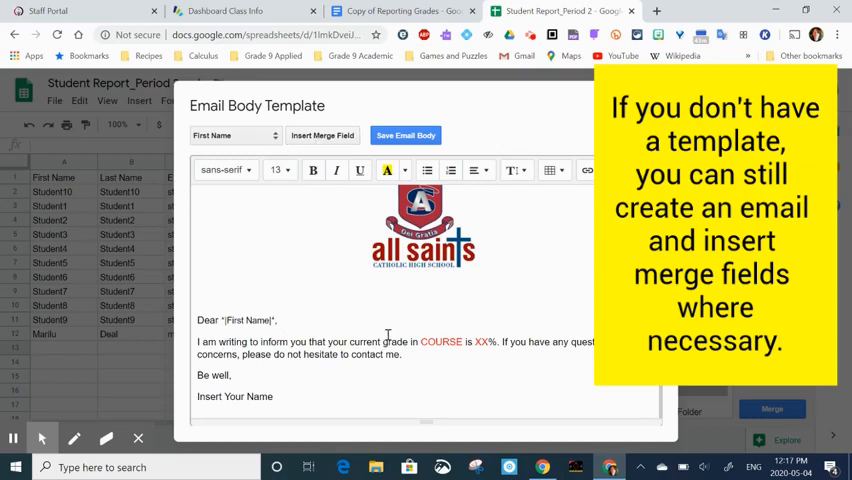
double_click(443, 341)
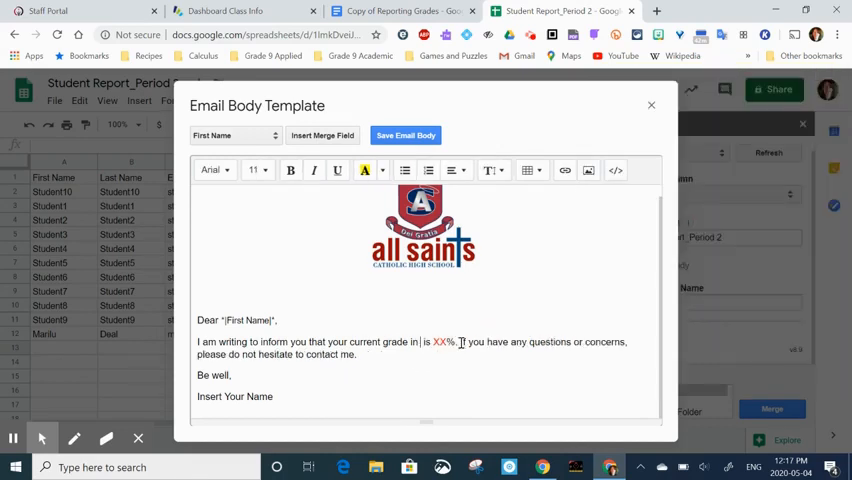
click(235, 135)
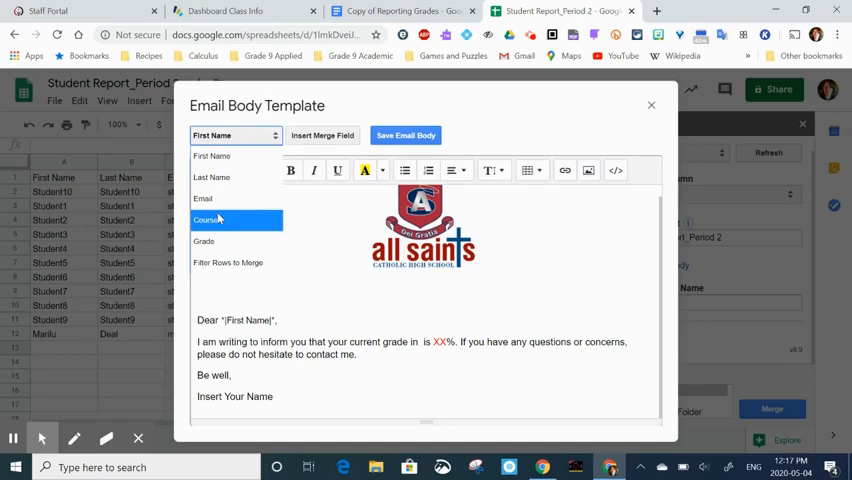
click(322, 135)
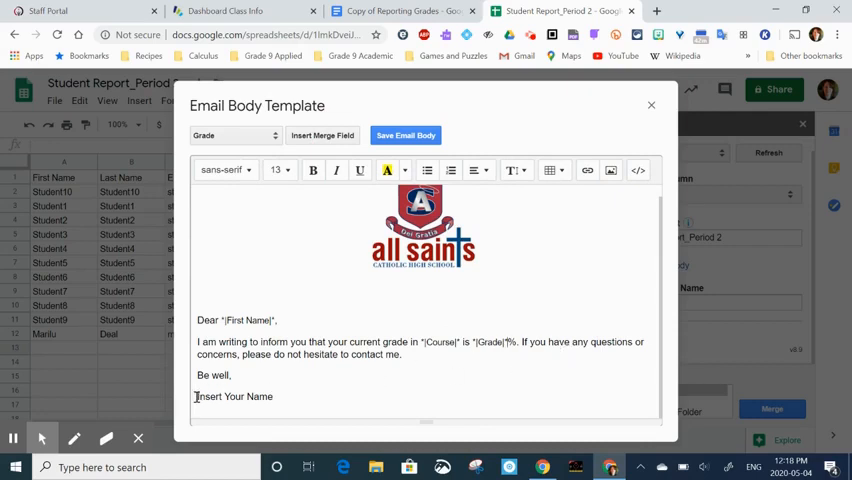
Change the 'Insert Your Name' sign-off to 'Mrs. Deal' and save the email body
triple_click(233, 396)
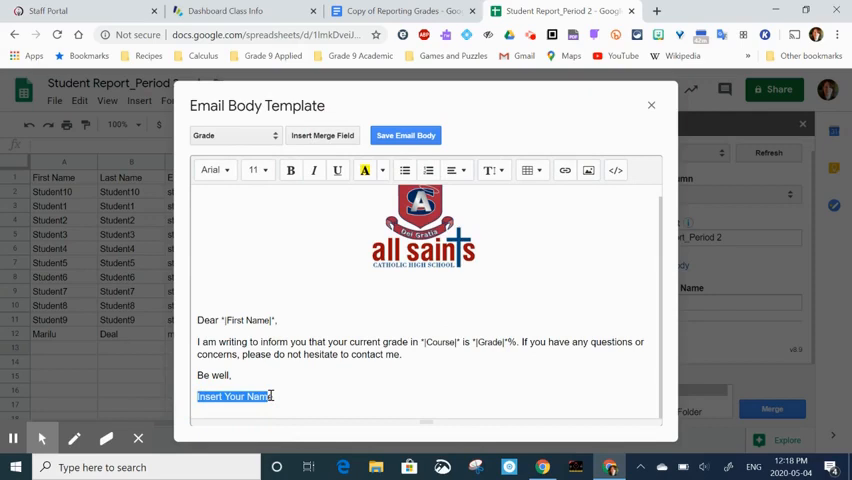
text(Mrs.)
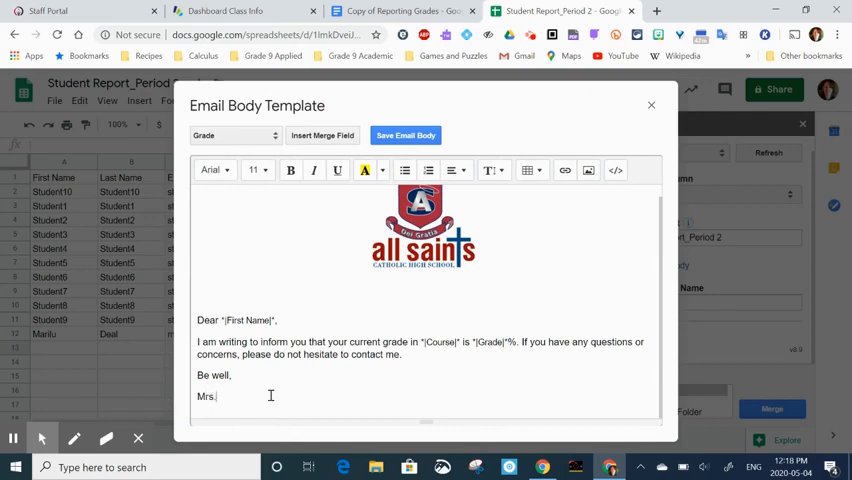
text(Deal)
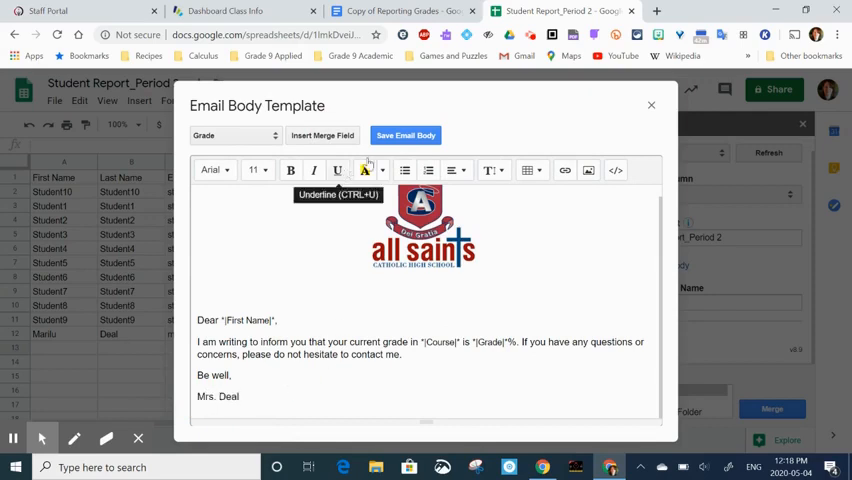
click(405, 135)
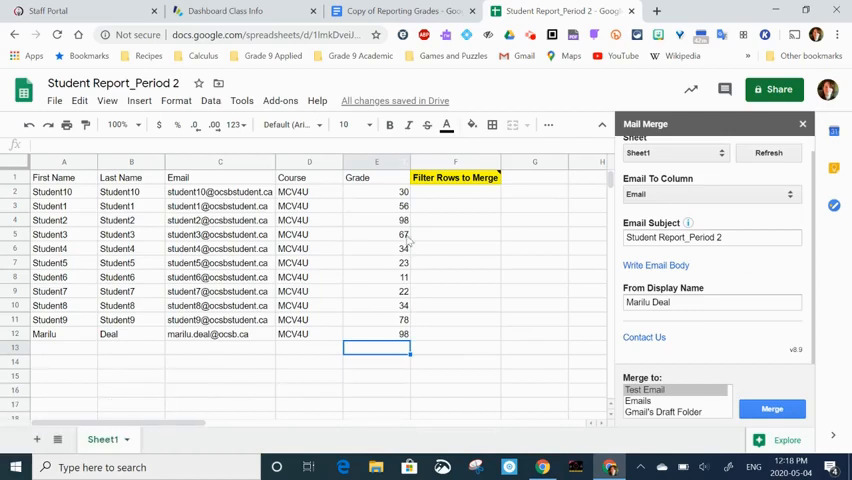
mouse_move(638, 405)
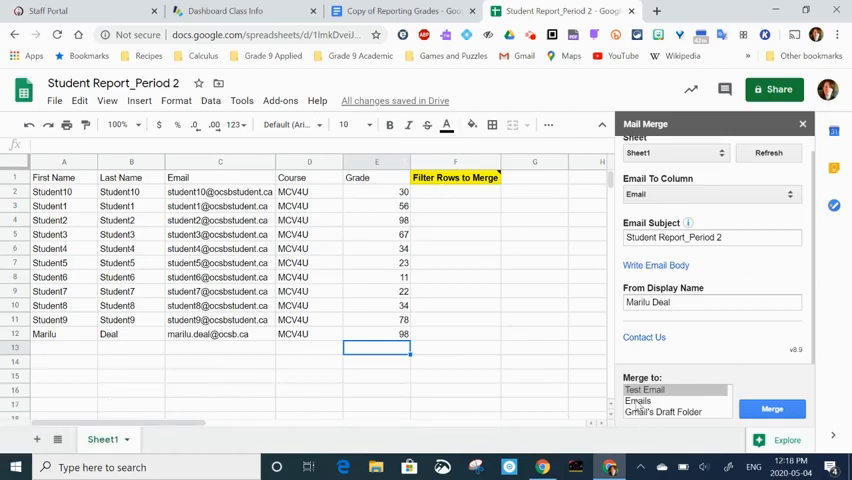
Merge to Emails and confirm sending all 11 personalised grade emails
click(772, 409)
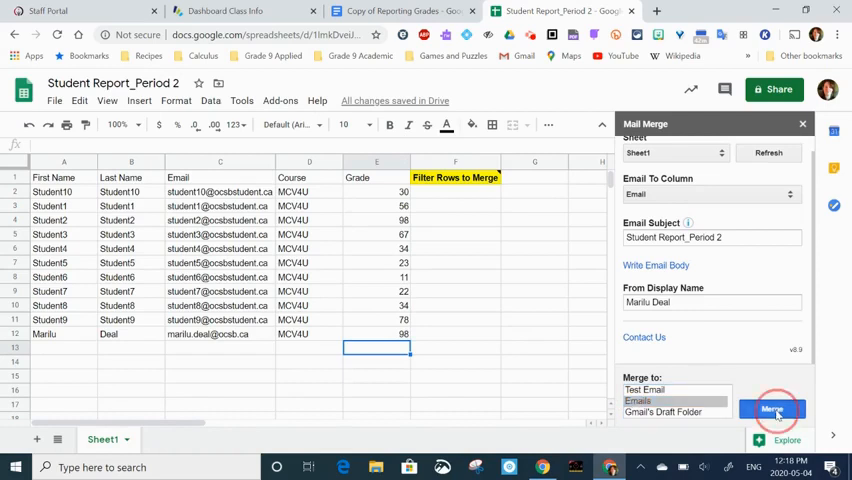
click(771, 410)
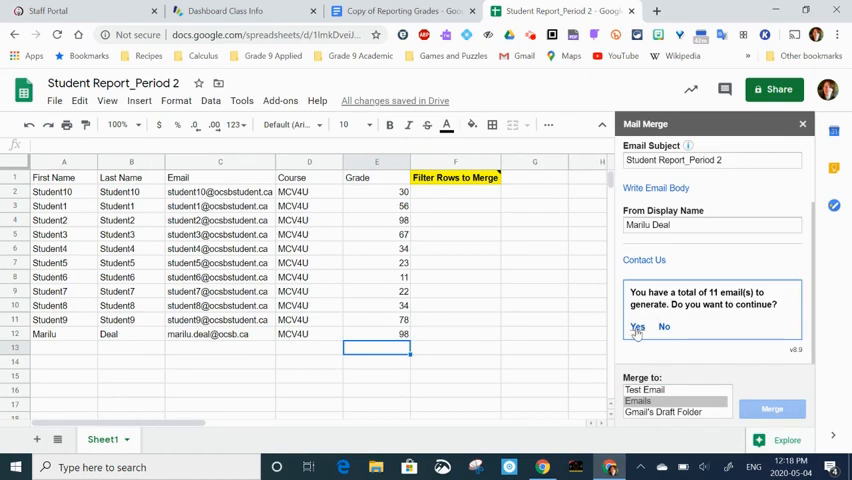
click(637, 327)
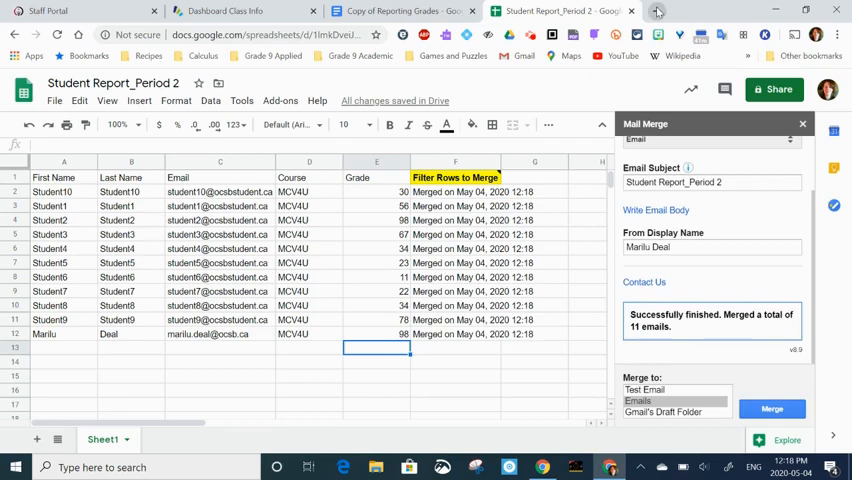
click(718, 11)
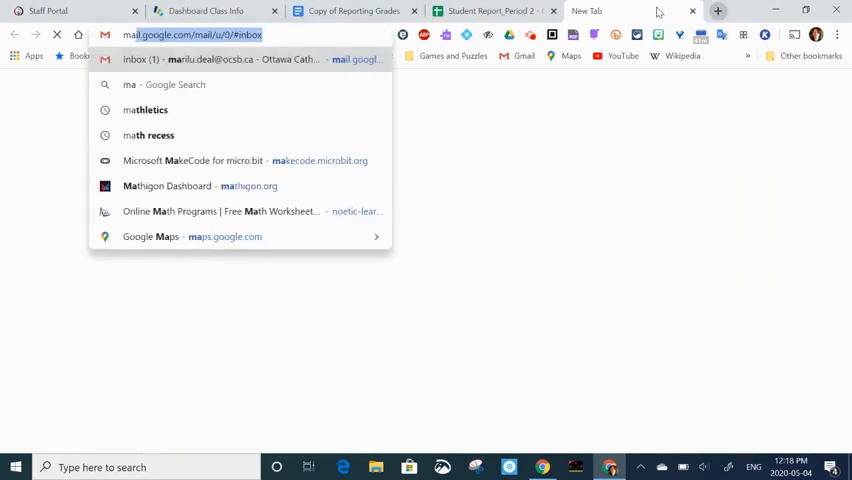